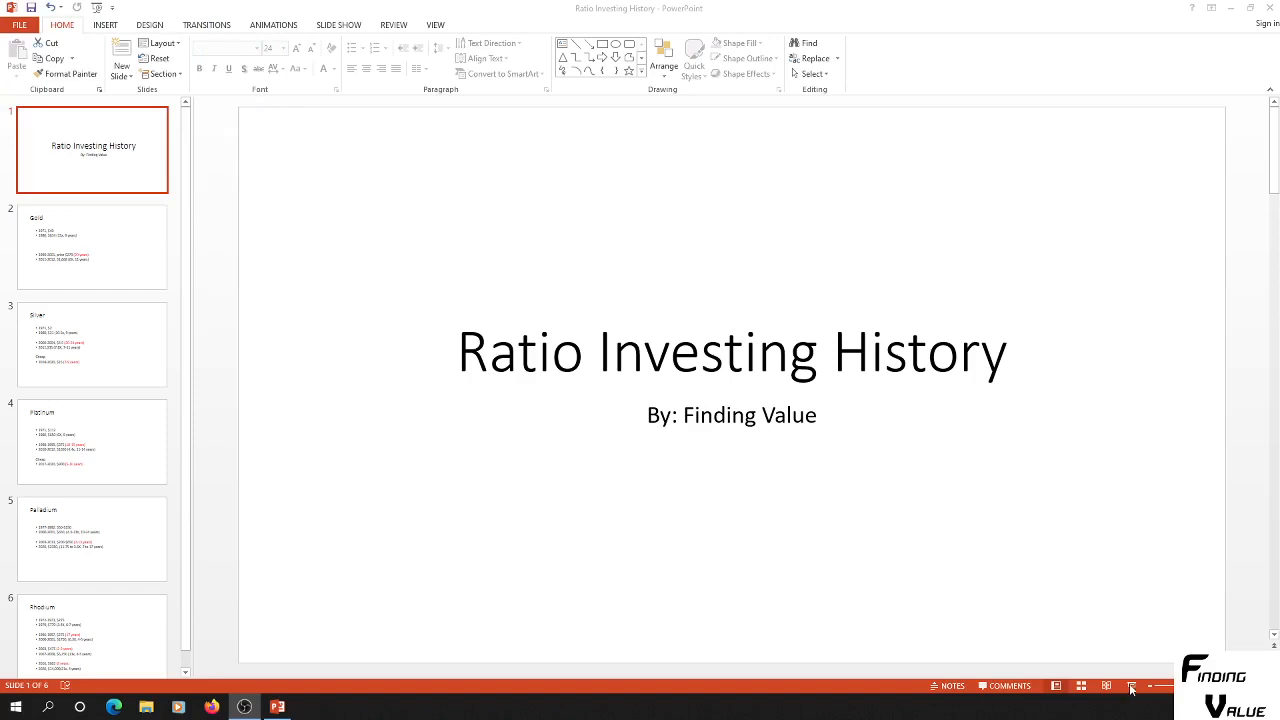
- Advance from the Ratio Investing History title slide to slide 2, Gold
{"action": "left_click", "coordinate": [92, 637]}
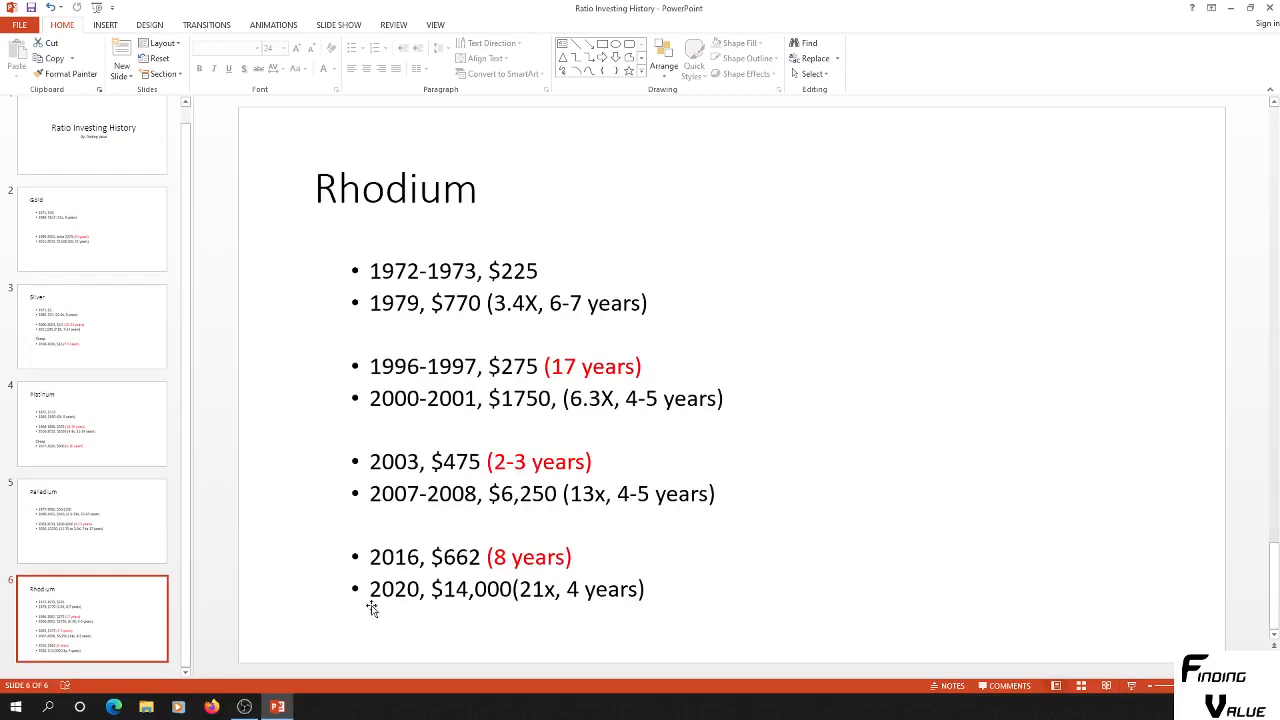